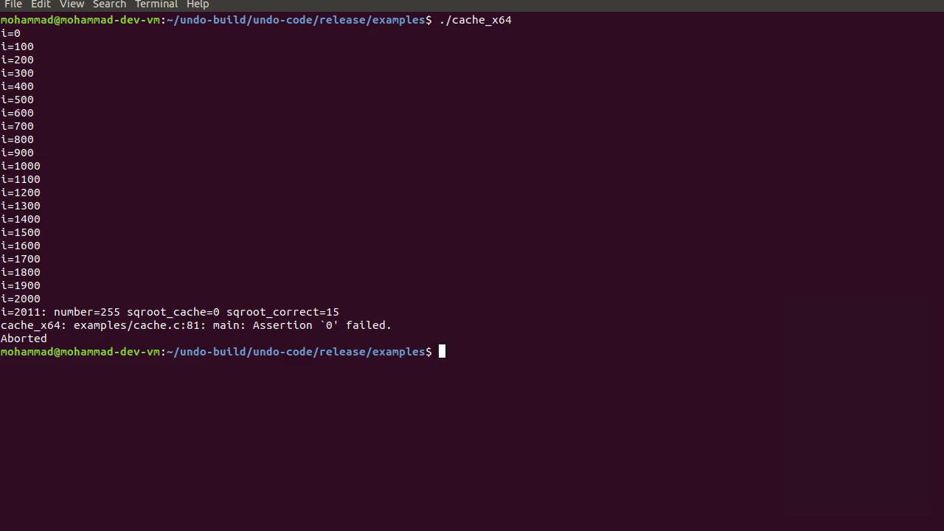
Step: Record ./cache_x64 with live-record until the assertion aborts, then select the saved .undo path
{"action": "type", "text": "liv"}
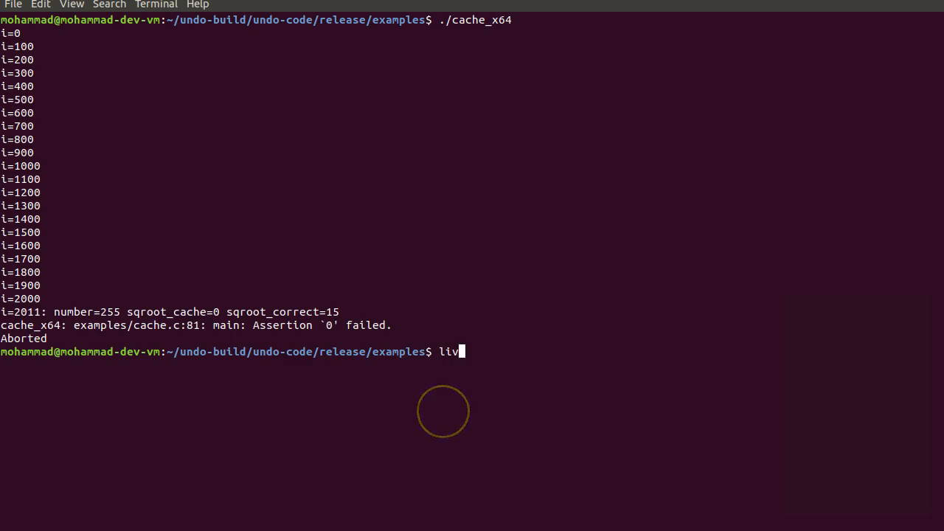
{"action": "type", "text": "e-record"}
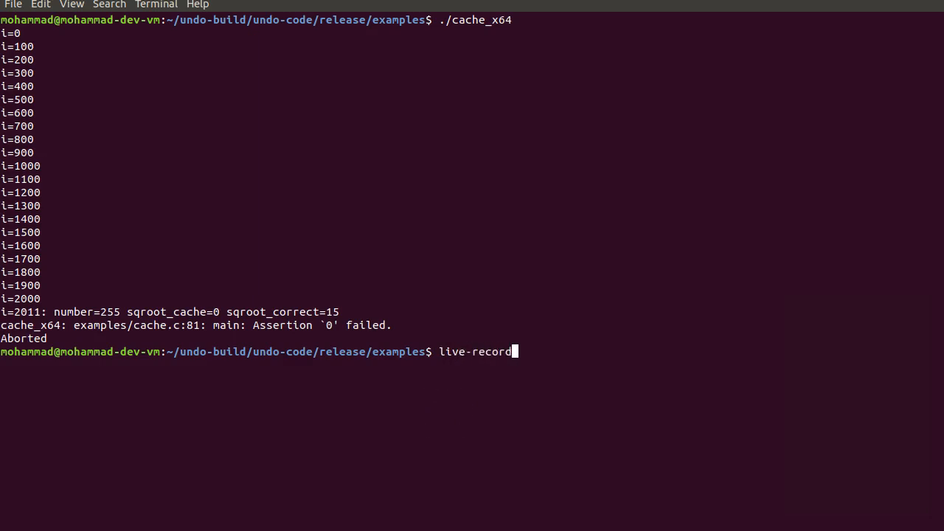
{"action": "type", "text": "./cache_x64"}
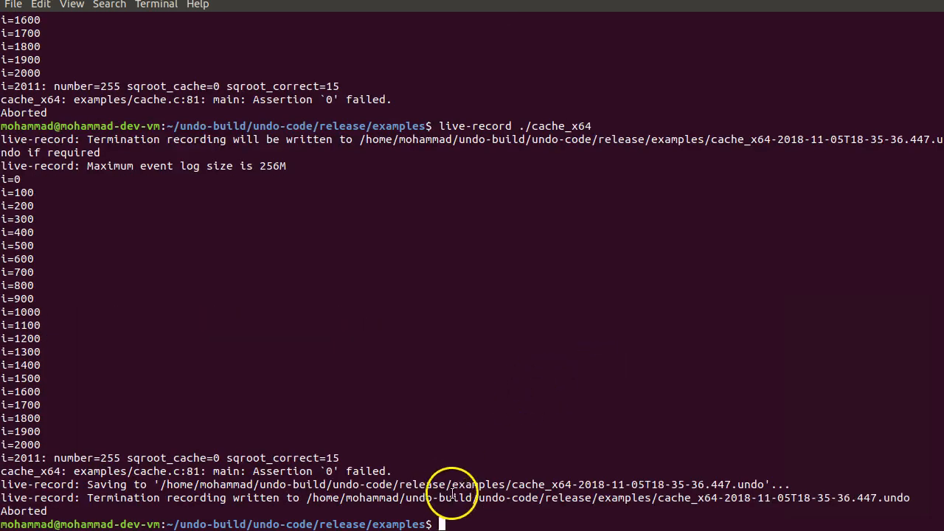
{"action": "double_click", "coordinate": [451, 499]}
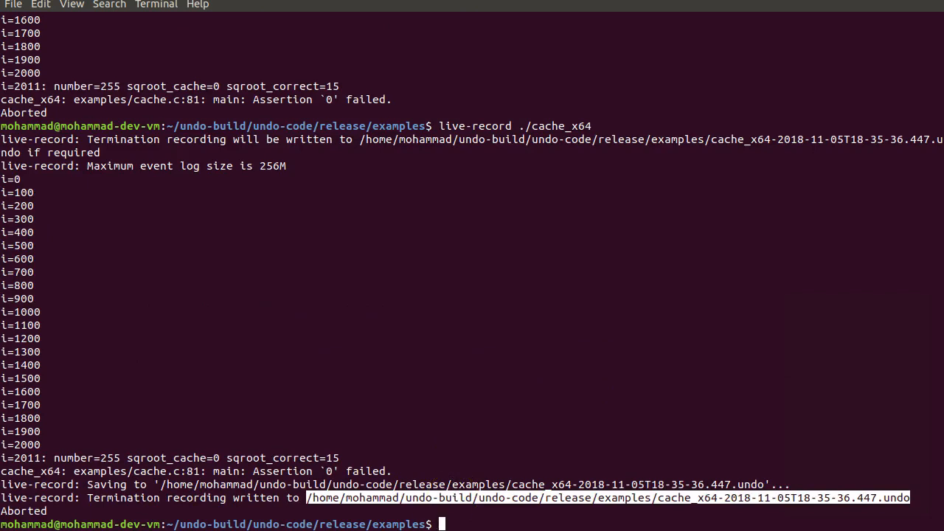
Step: Start udb on the saved cache_x64 .undo recording from the examples directory
{"action": "type", "text": "udb"}
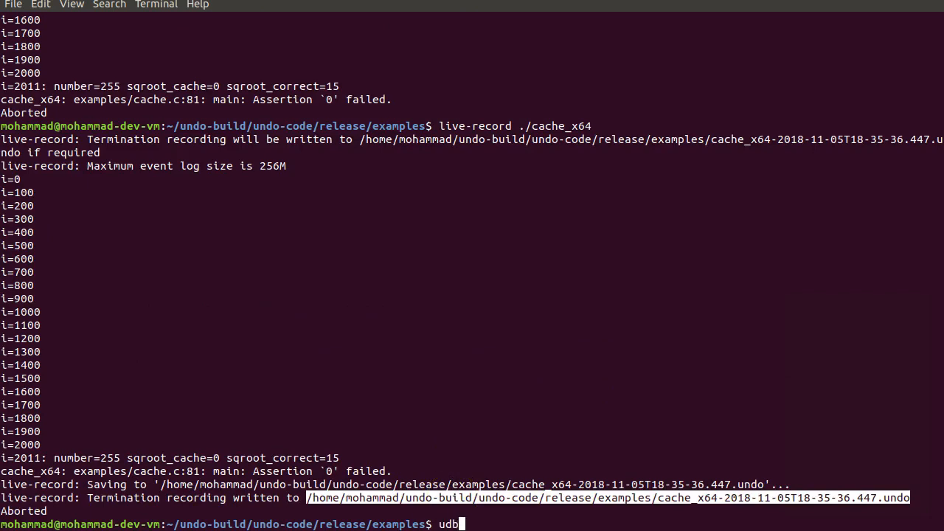
{"action": "type", "text": "/home/mohammad/undo-build/undo-code/release/examples/cache_x64-2018-11-05T18-35-36.447.undo"}
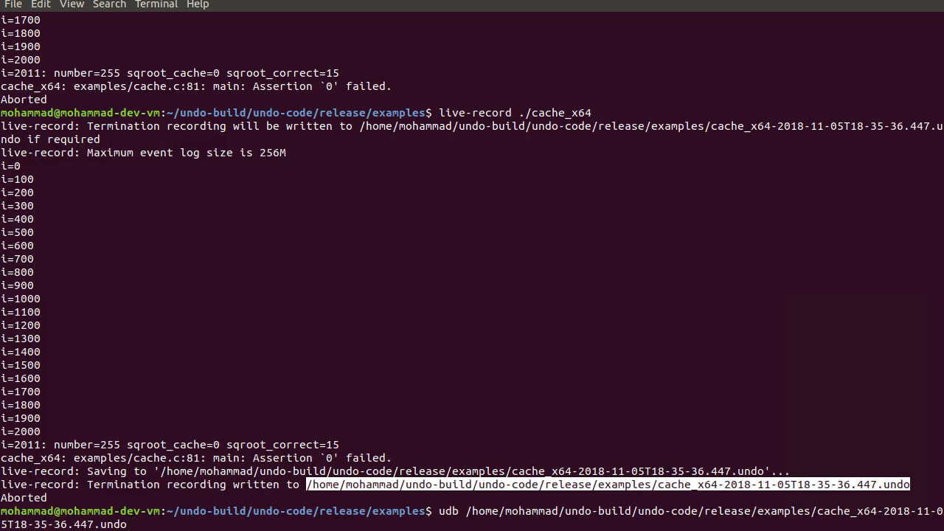
{"action": "key", "text": "Return"}
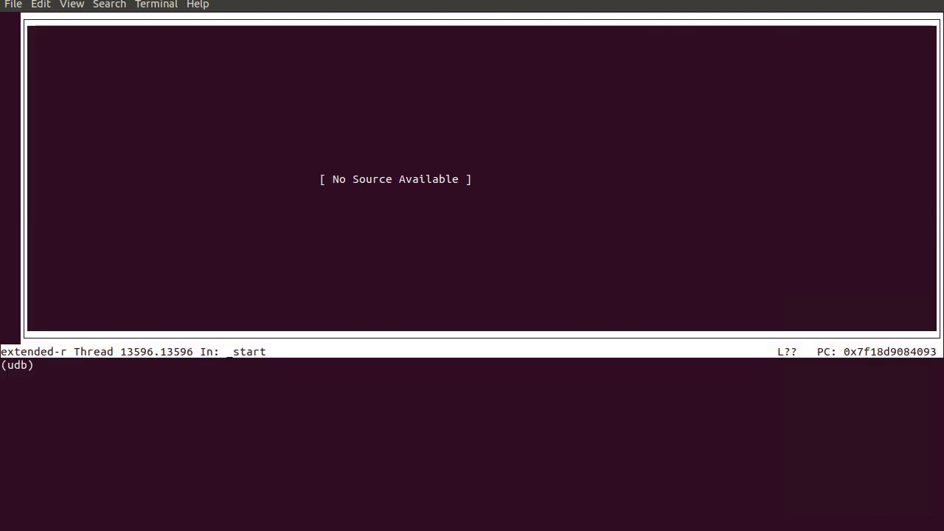
Step: Break at main and replay forward to the SIGABRT at the end of recorded history
{"action": "type", "text": "b"}
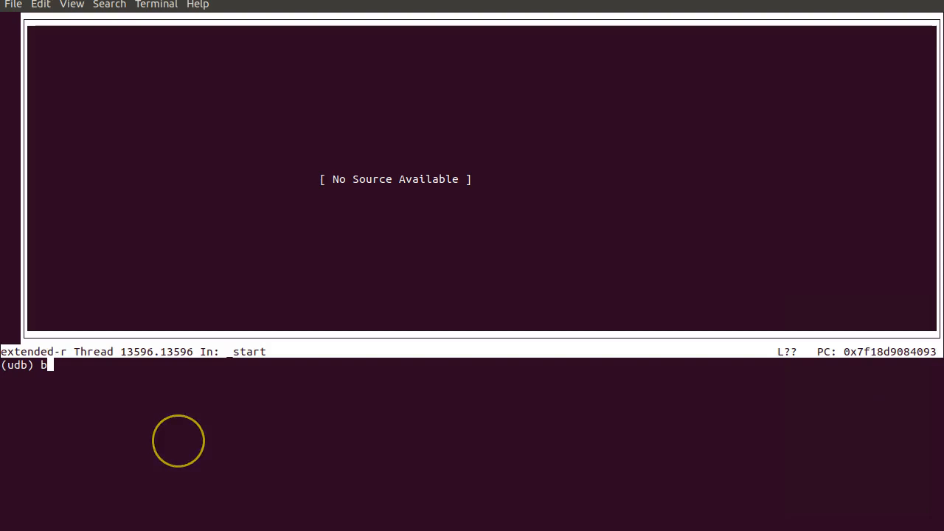
{"action": "type", "text": "reak main"}
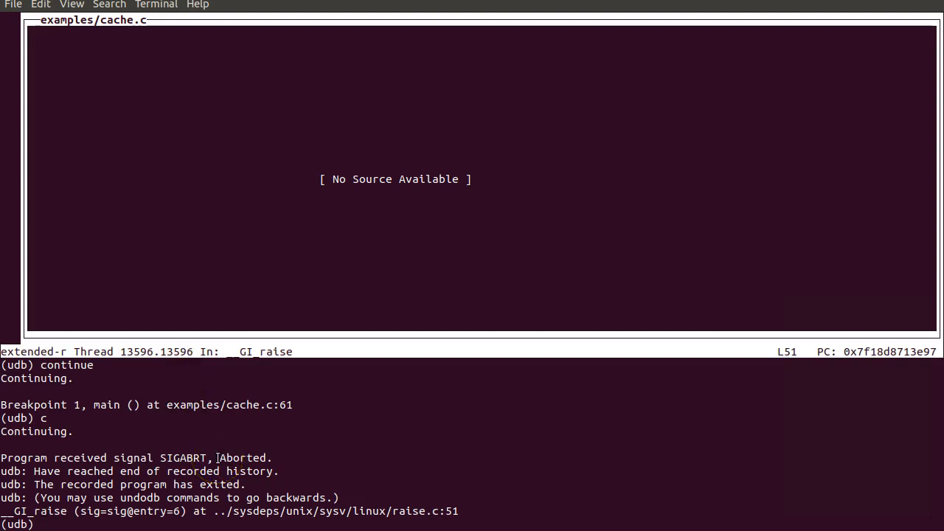
Step: Reverse-finish into main at the failed assert on line 81 and list locals (sqroot_cache 0 vs 15)
{"action": "type", "text": "rf"}
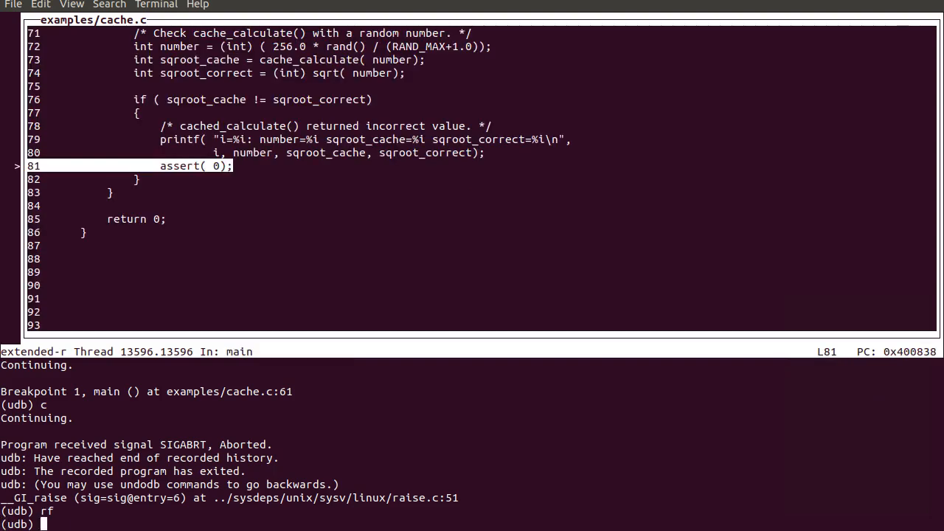
{"action": "type", "text": "info locals"}
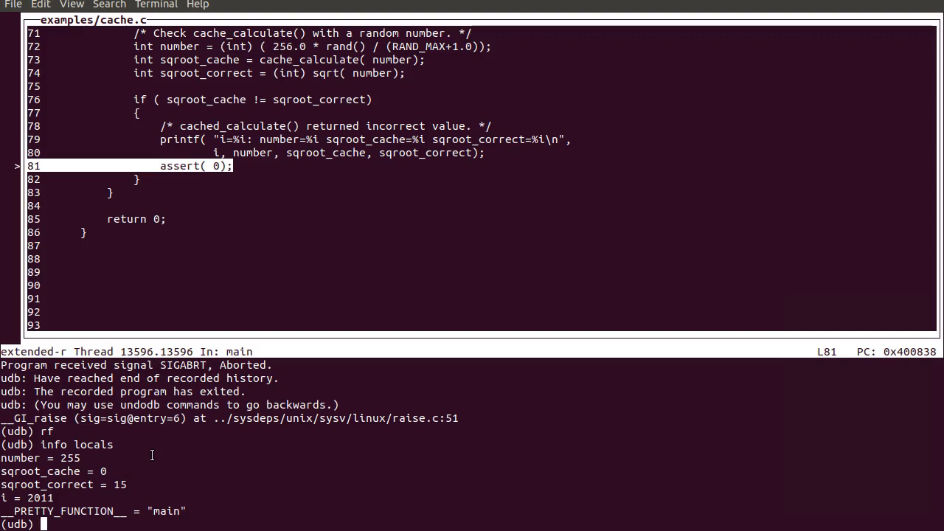
Step: Reverse-next twice with rn, back past the sqroot_cache comparison
{"action": "type", "text": "rn"}
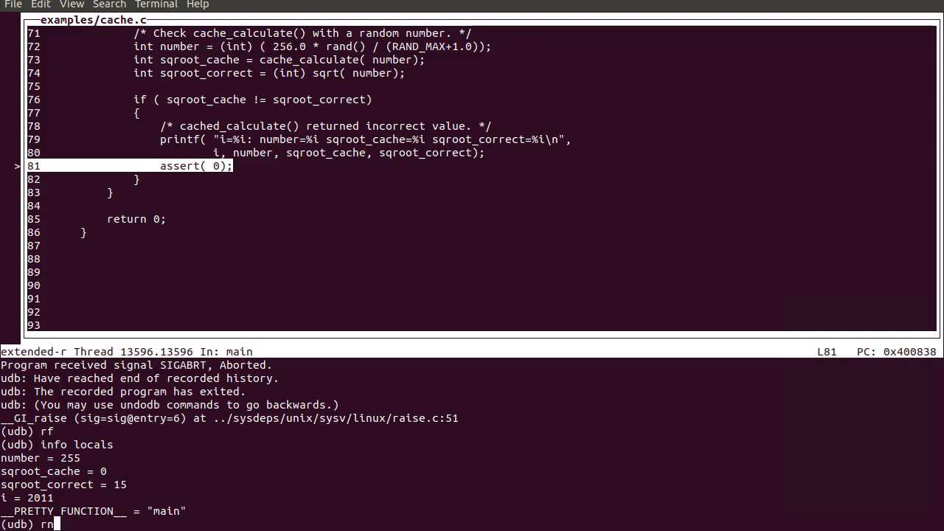
{"action": "key", "text": "Return"}
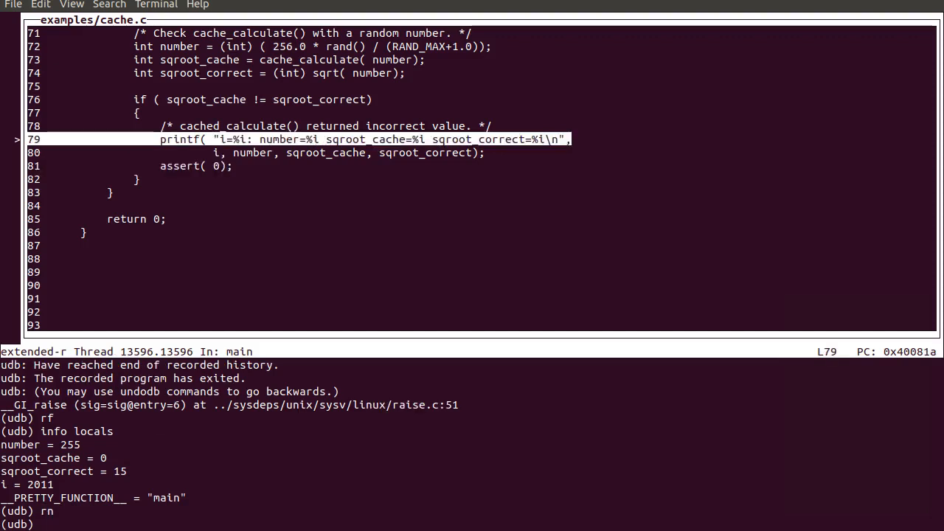
{"action": "key", "text": "Return"}
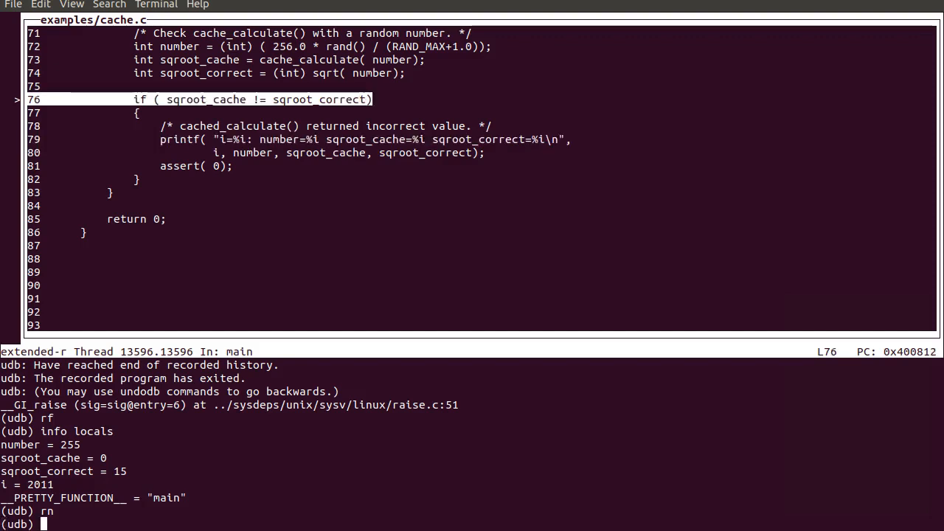
Step: Reverse-next past the sqrt line and reverse-step into cache_calculate at line 57
{"action": "type", "text": "reverse-"}
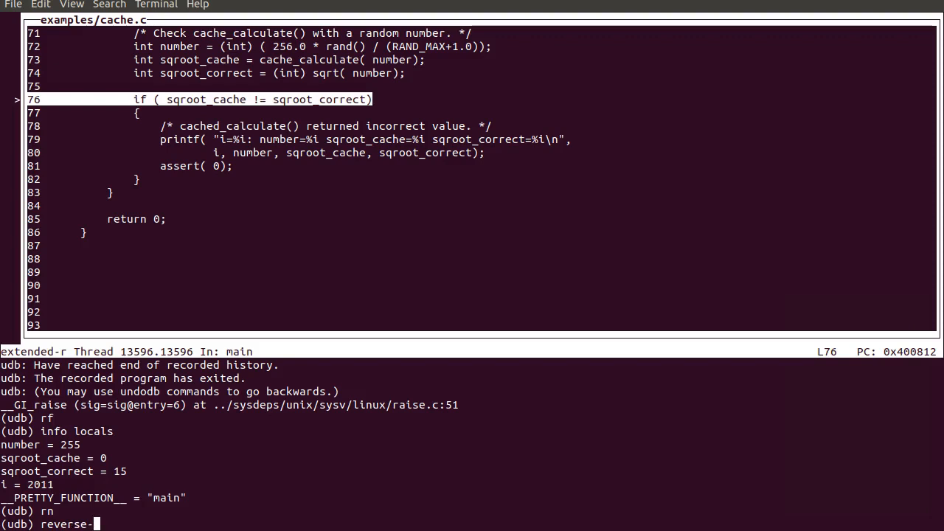
{"action": "type", "text": "next"}
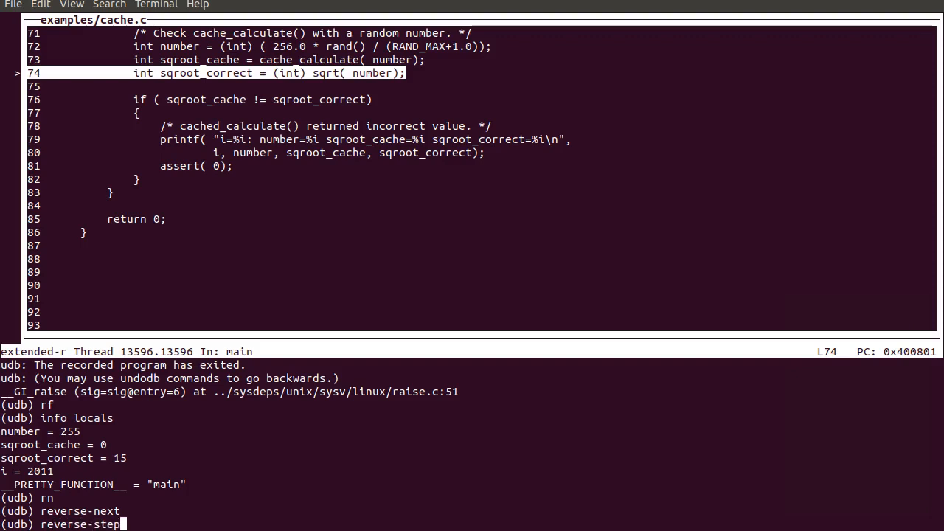
{"action": "key", "text": "Return"}
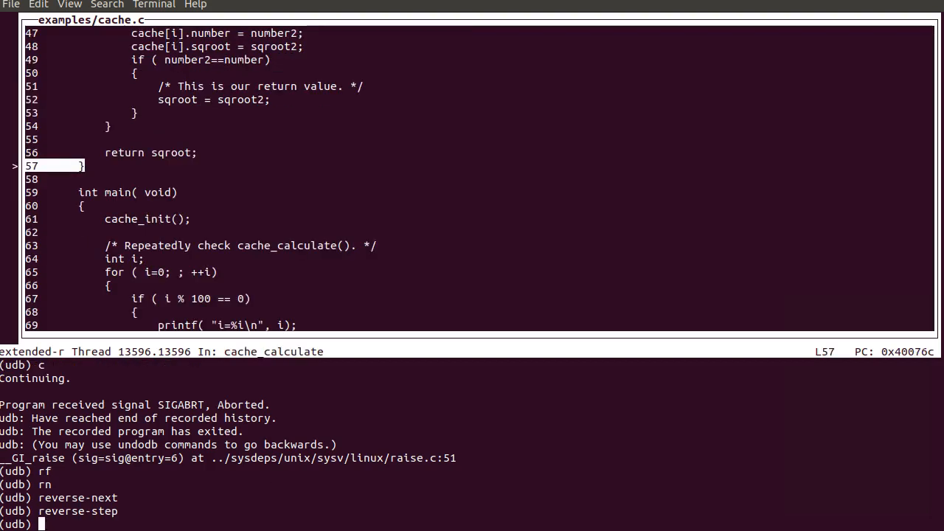
Step: Watch cache[i].sqroot and reverse-continue to line 48 where it changed from 0 to 6, then begin info locals
{"action": "type", "text": "watch -l"}
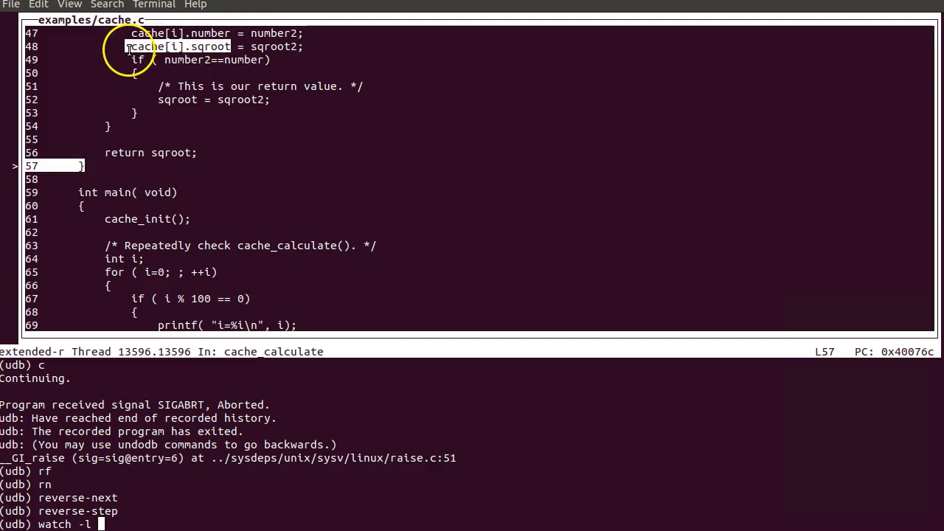
{"action": "type", "text": "cache[i].sqroot"}
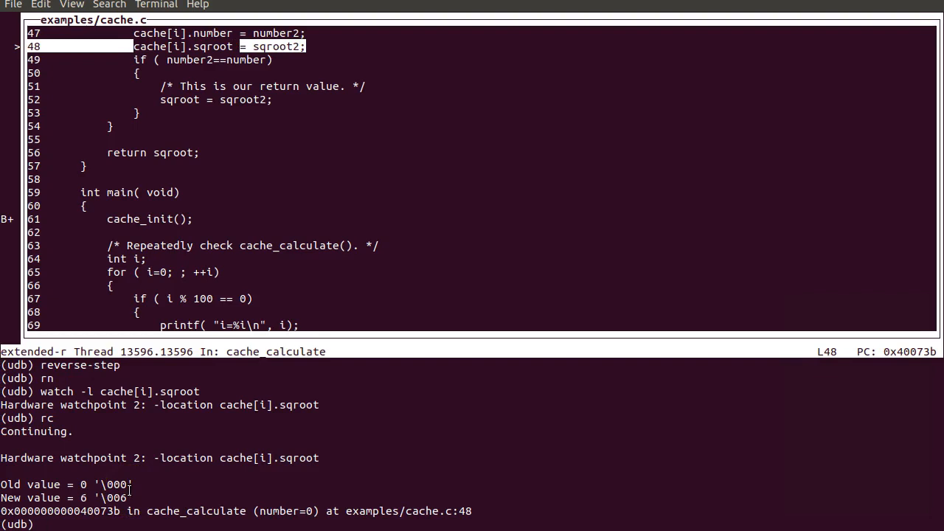
{"action": "type", "text": "info lo"}
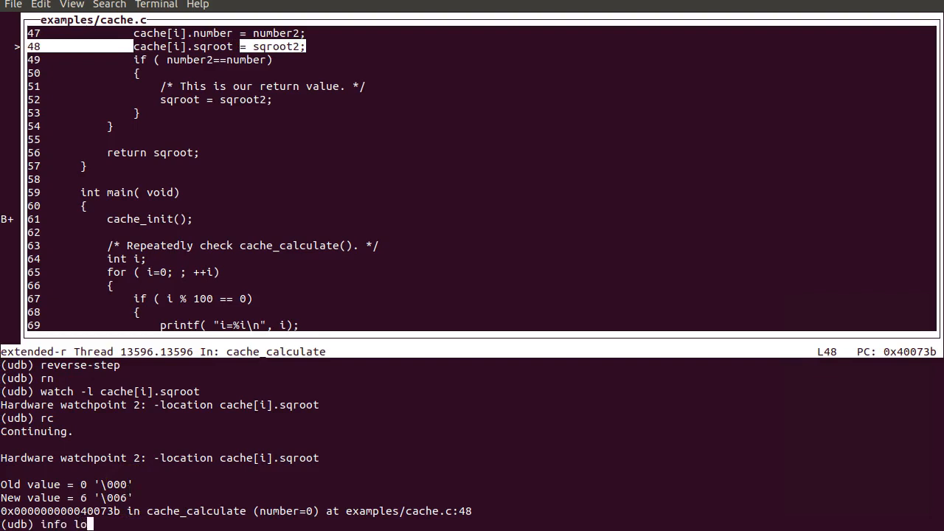